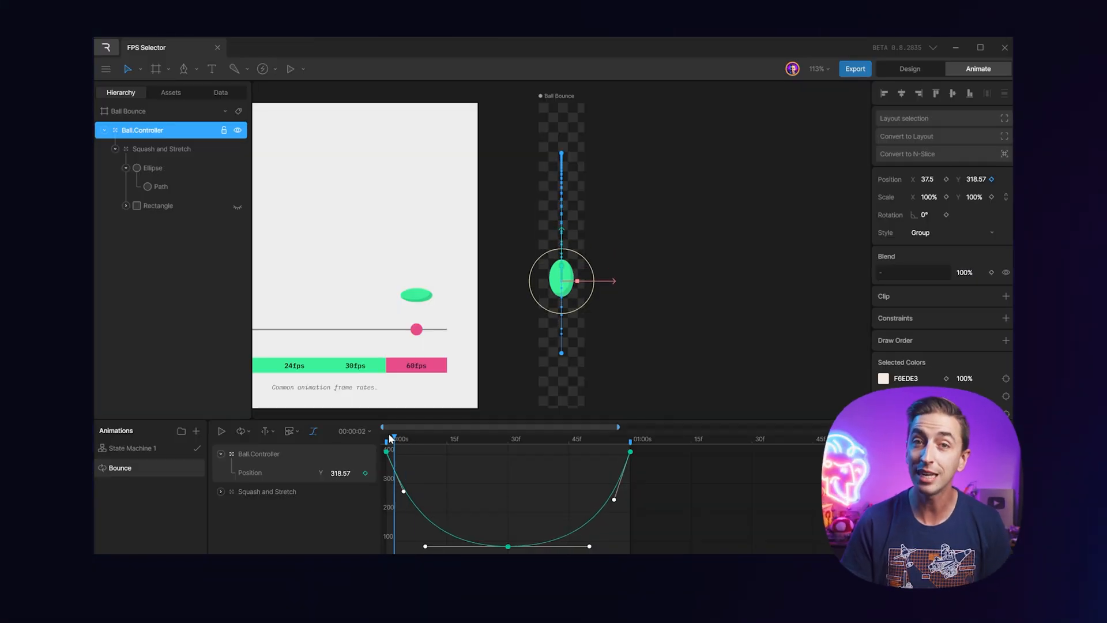
Enter 0.5 for the Head Bob Amount input and enable the Pointer Tracking checkbox
click(222, 431)
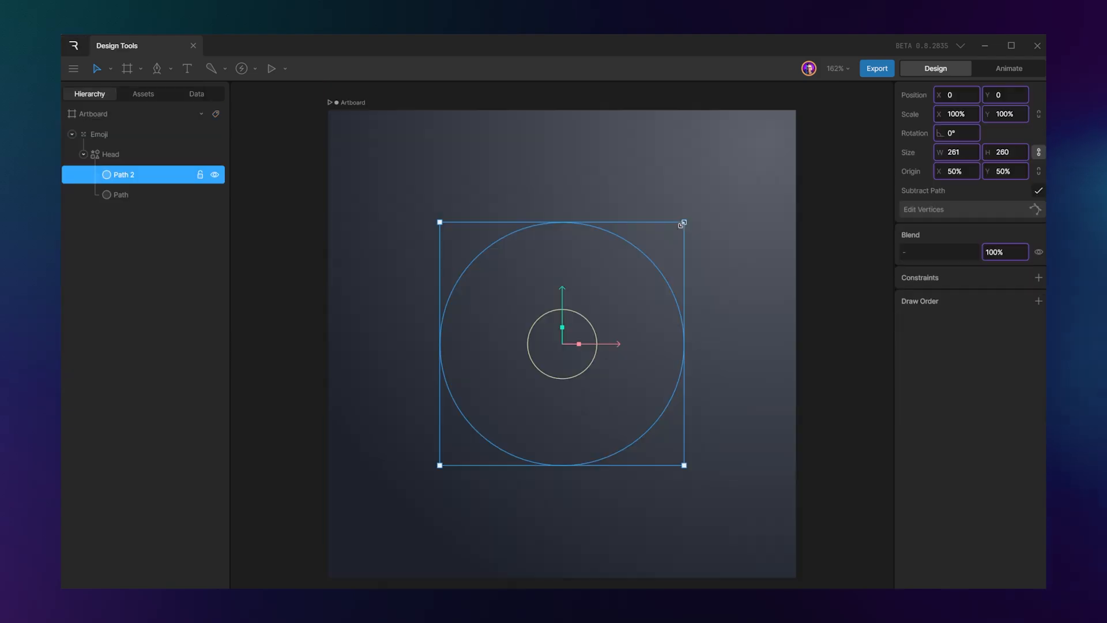
click(1008, 68)
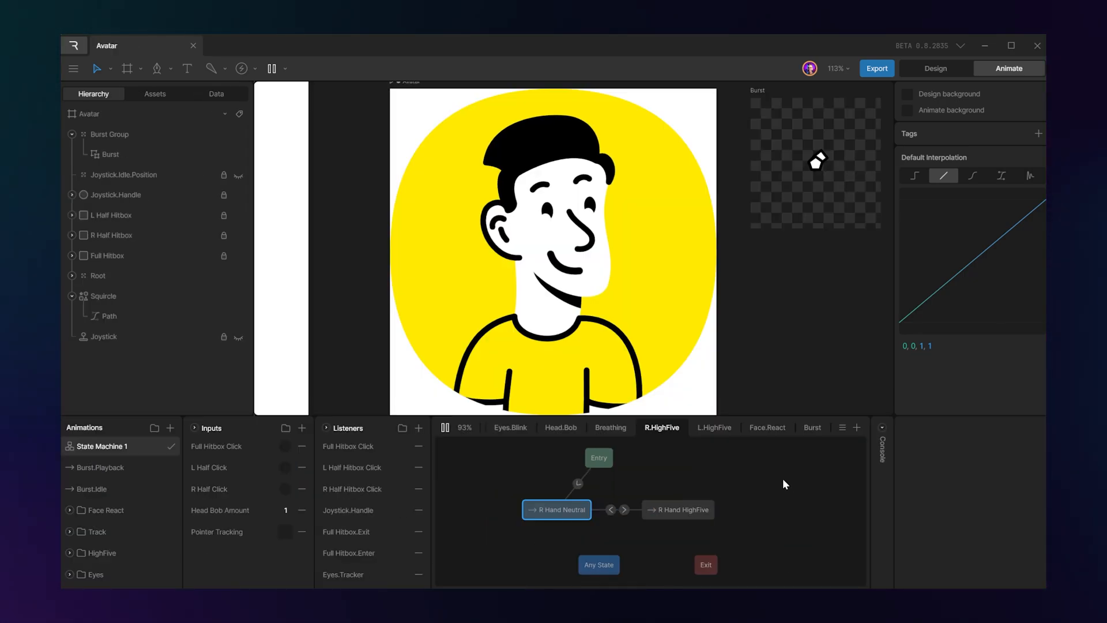
click(285, 532)
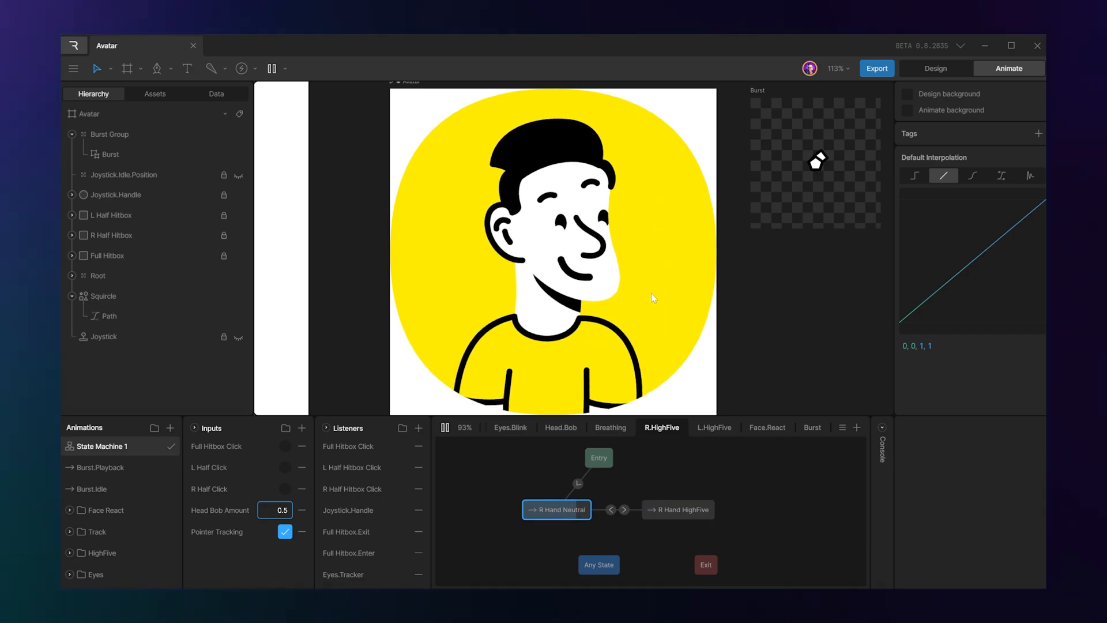